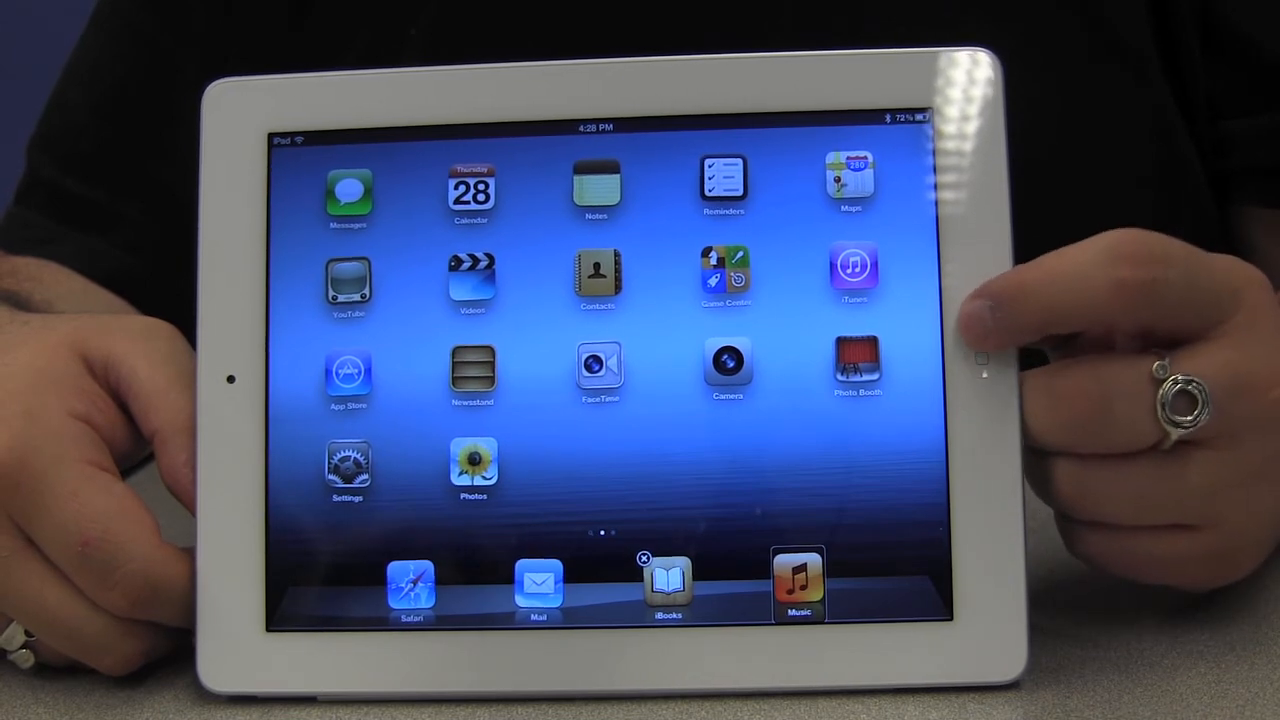
- Exit icon edit mode with Safari, Mail, iBooks and Music in the dock
left_click(981, 358)
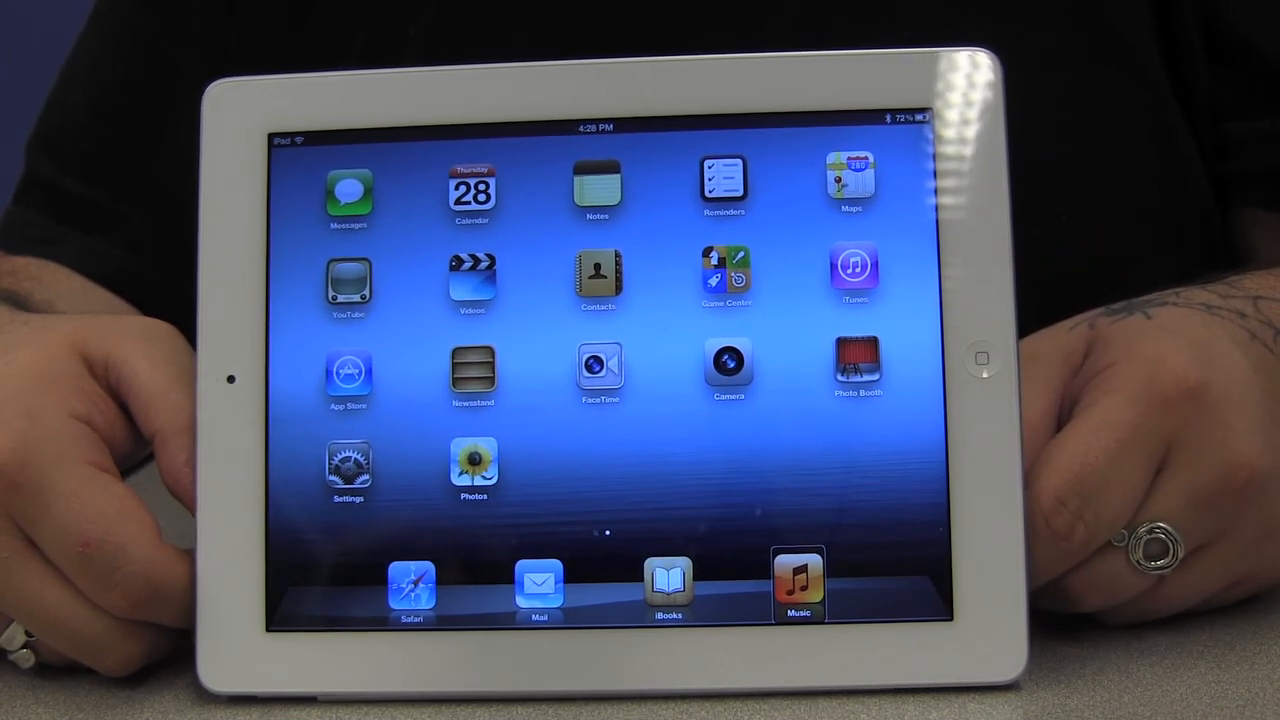